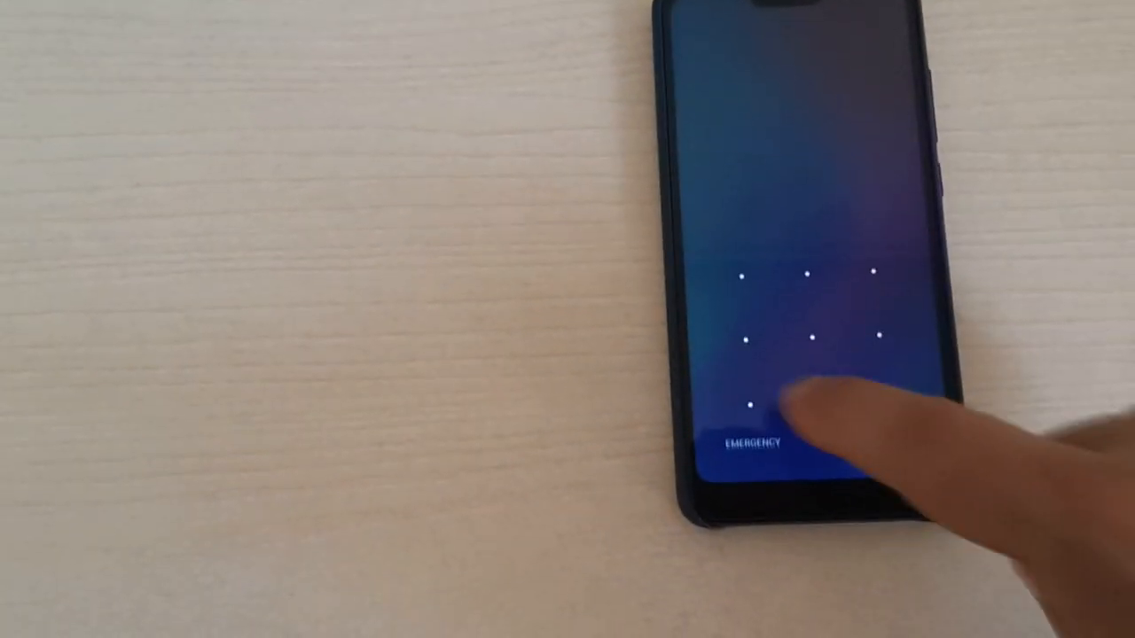
- Draw the unlock pattern on the lock screen to reach the home screen
drag(750, 271, 886, 386)
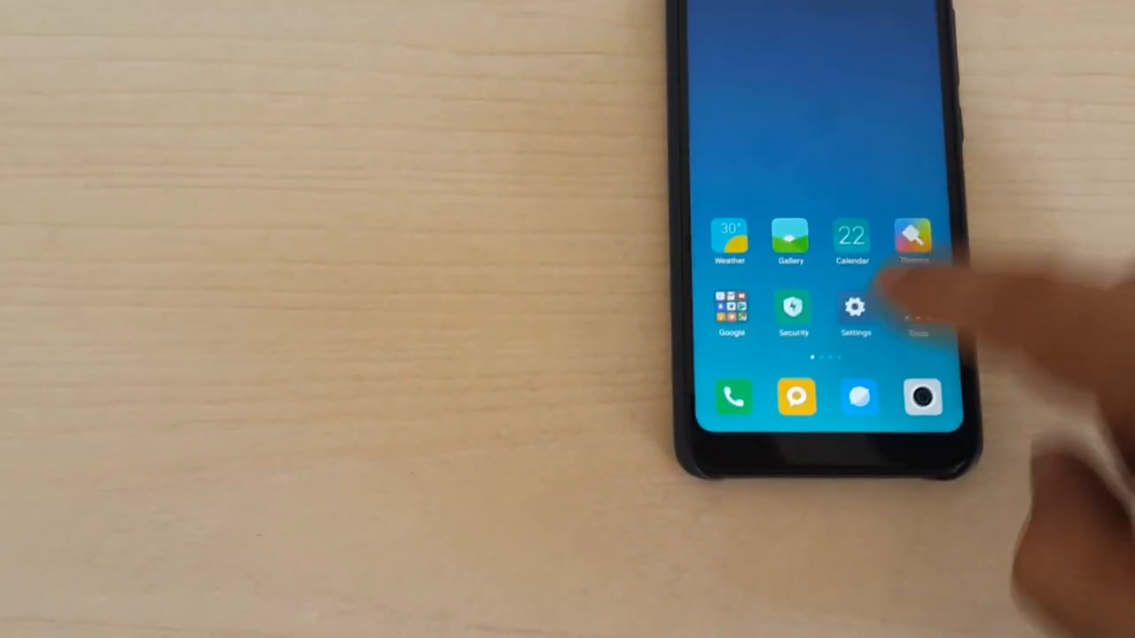
- Go through Settings and My device to the MIUI version page showing the MIUI 10 build
click(854, 307)
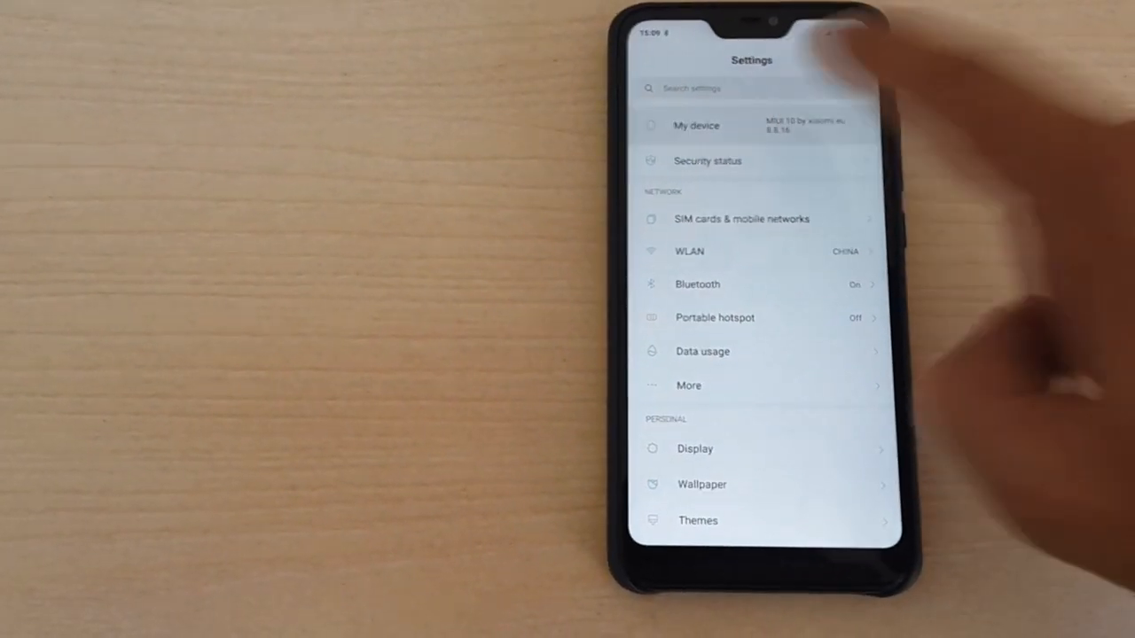
click(697, 125)
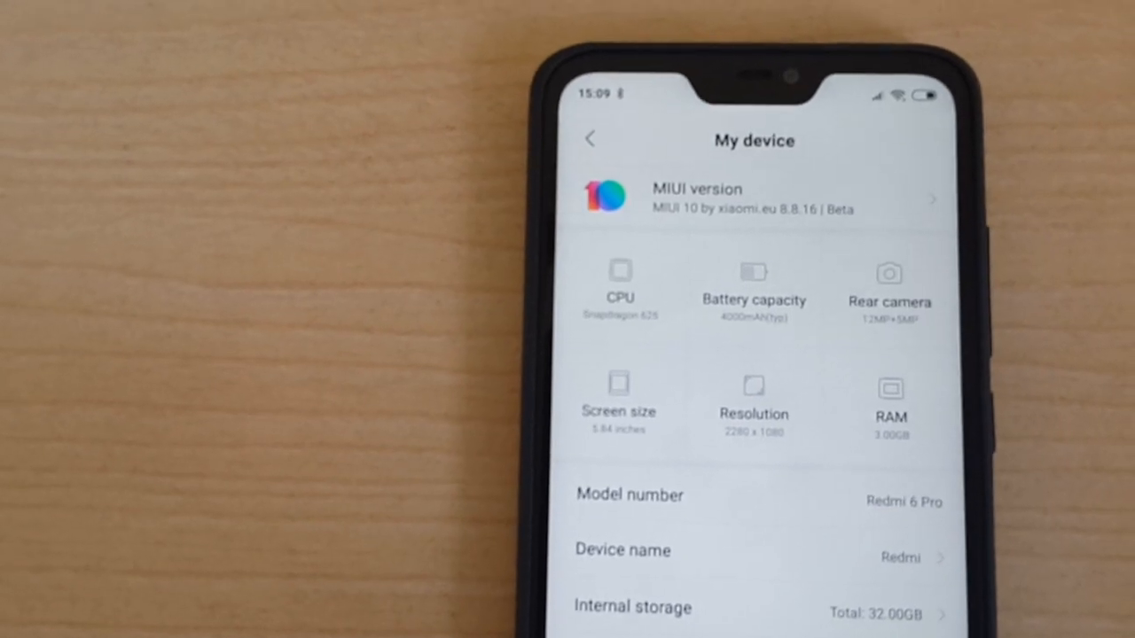
click(754, 197)
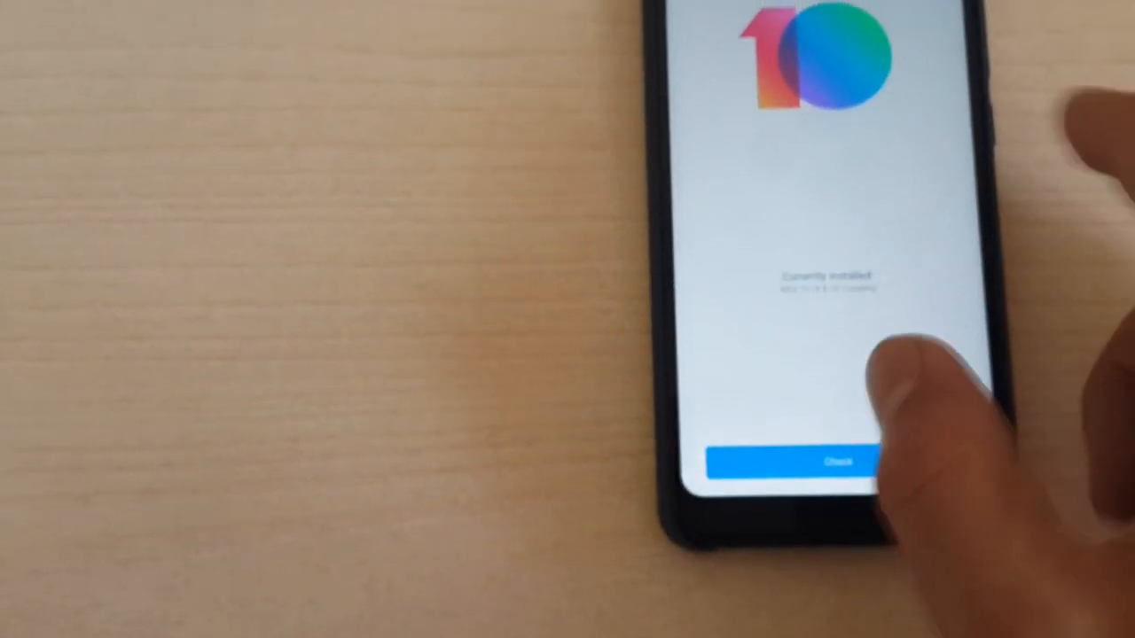
click(816, 461)
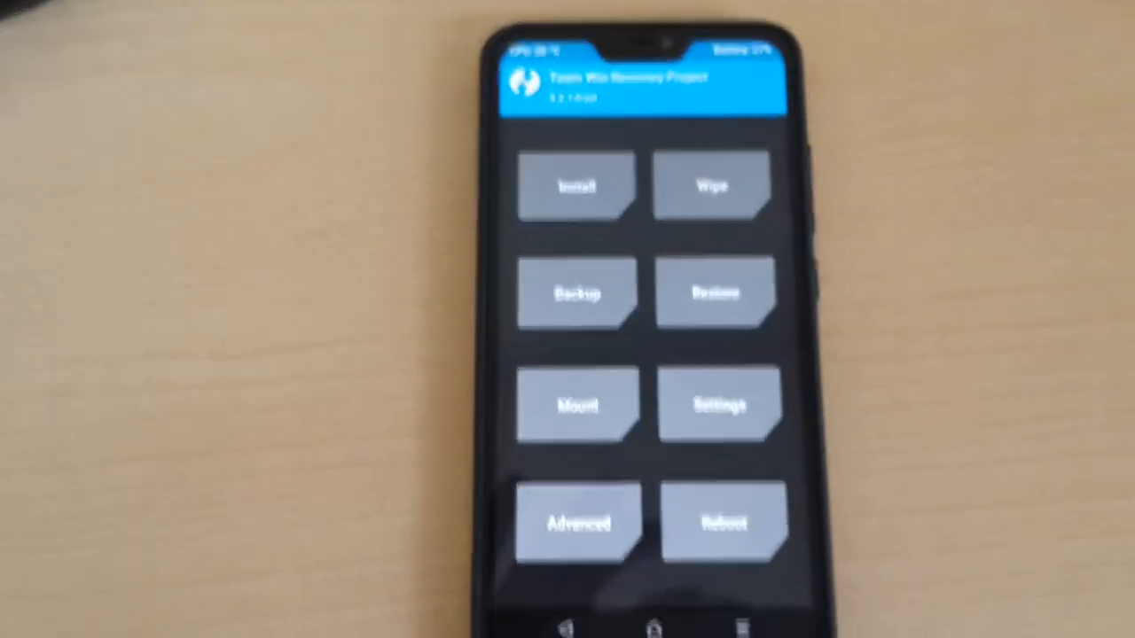
- Choose Install in TWRP to browse internal storage for a zip
click(577, 186)
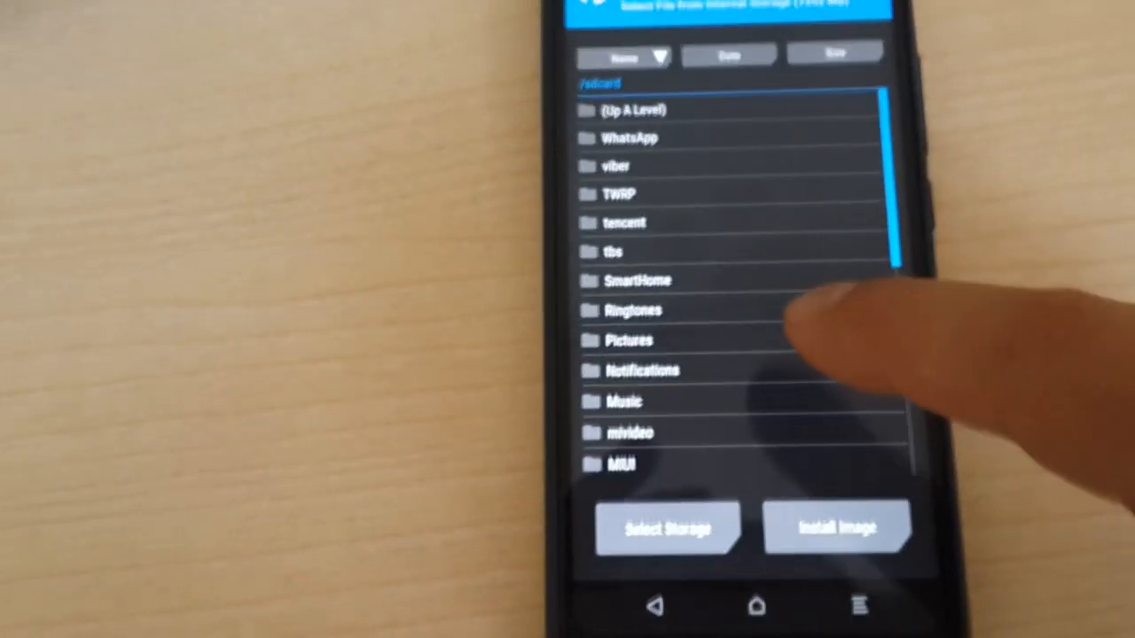
- Locate CamFixTest1_HM6Pro_8.8.16.flashable.zip, then reboot TWRP into System
scroll(down, 3)
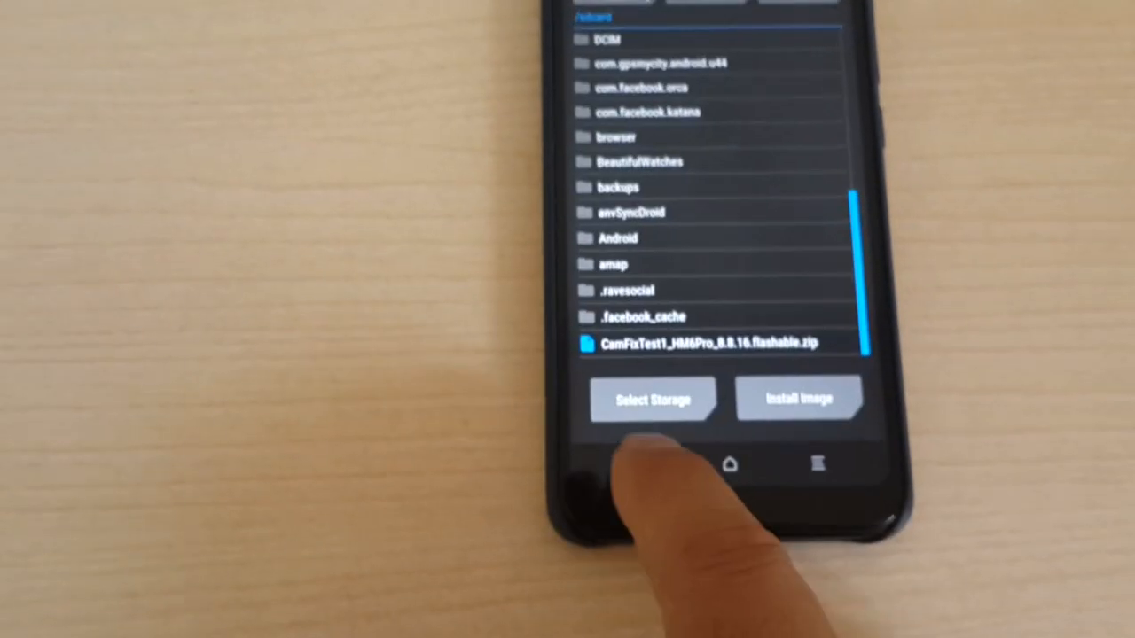
click(653, 464)
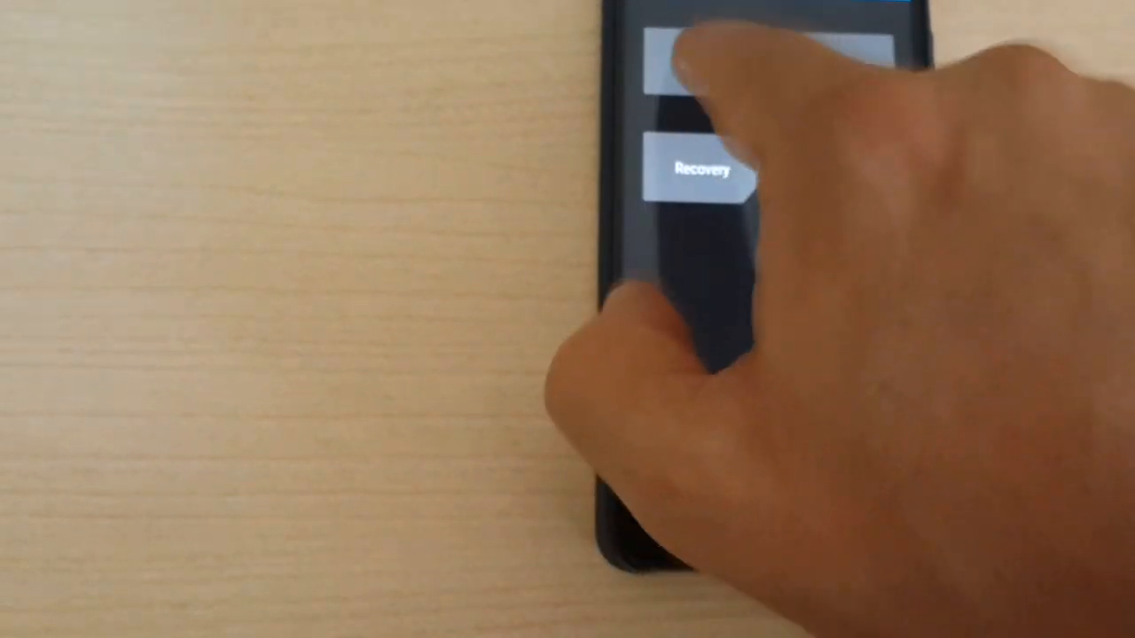
click(700, 169)
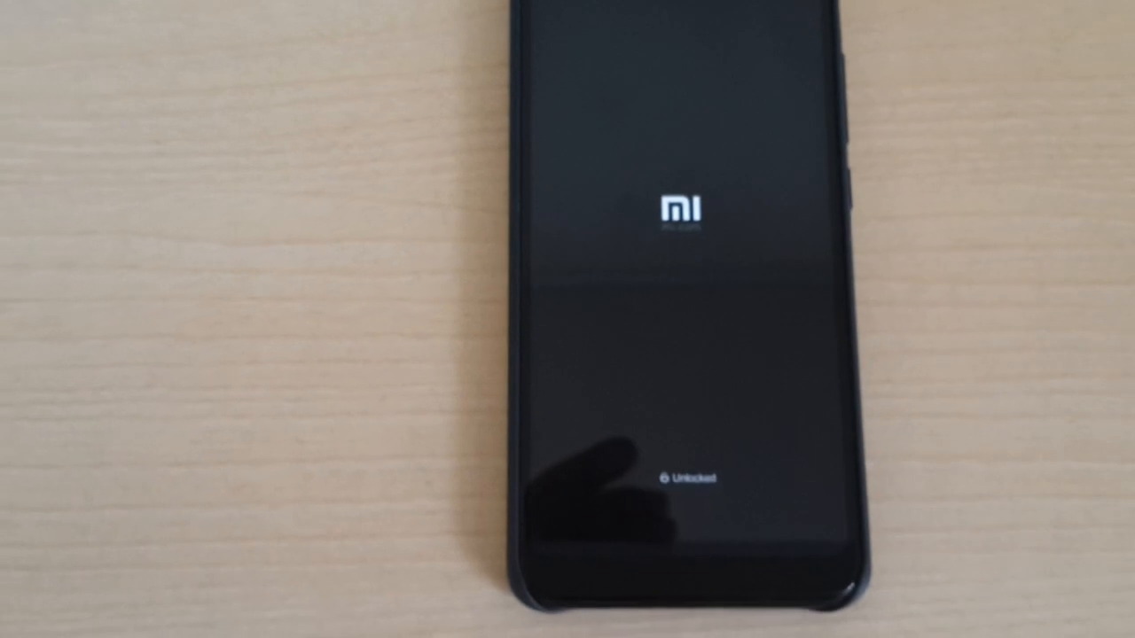